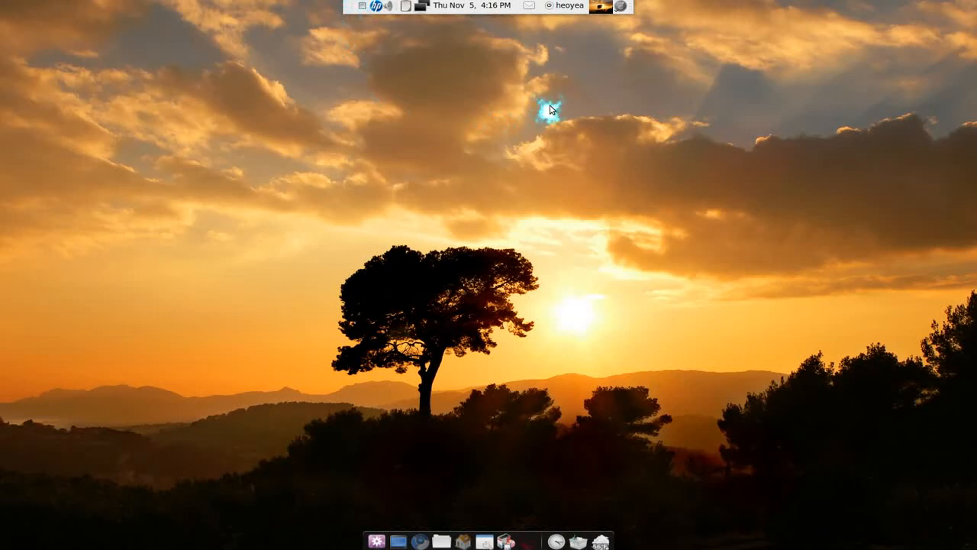
pyautogui.moveTo(549, 110)
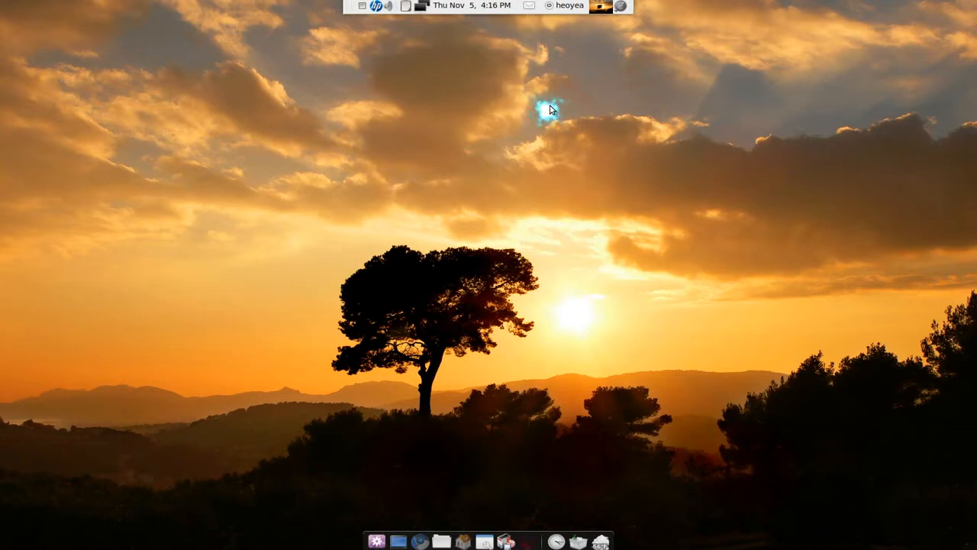
pyautogui.moveTo(552, 110)
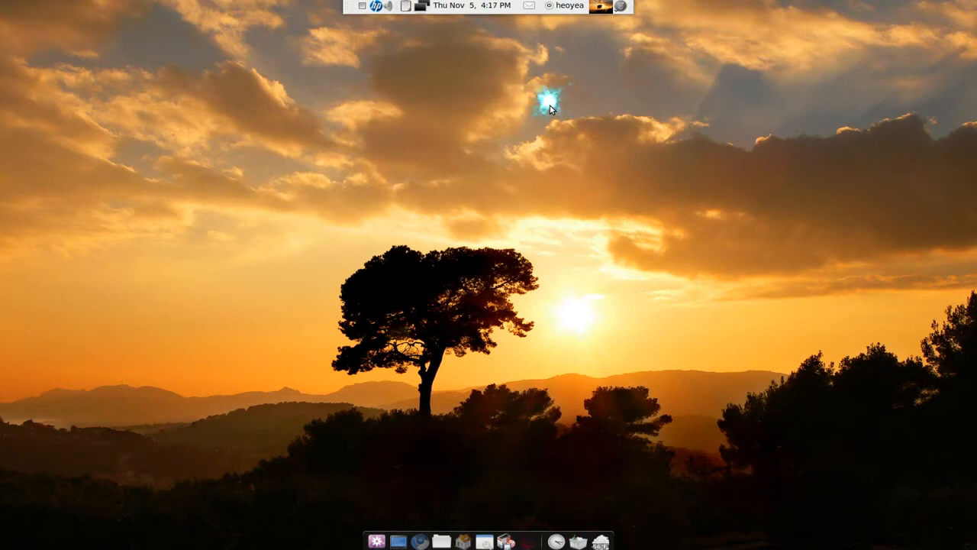
pyautogui.moveTo(495, 179)
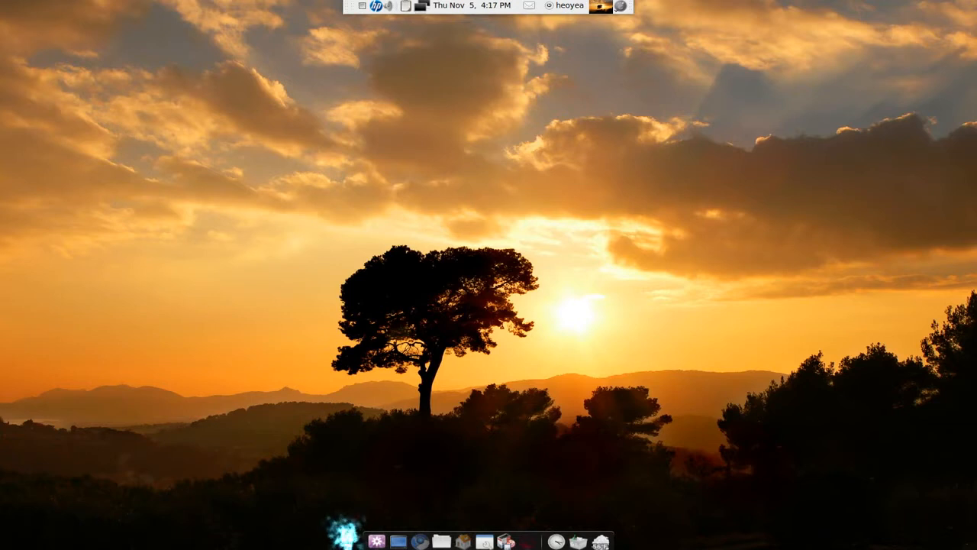
pyautogui.moveTo(638, 492)
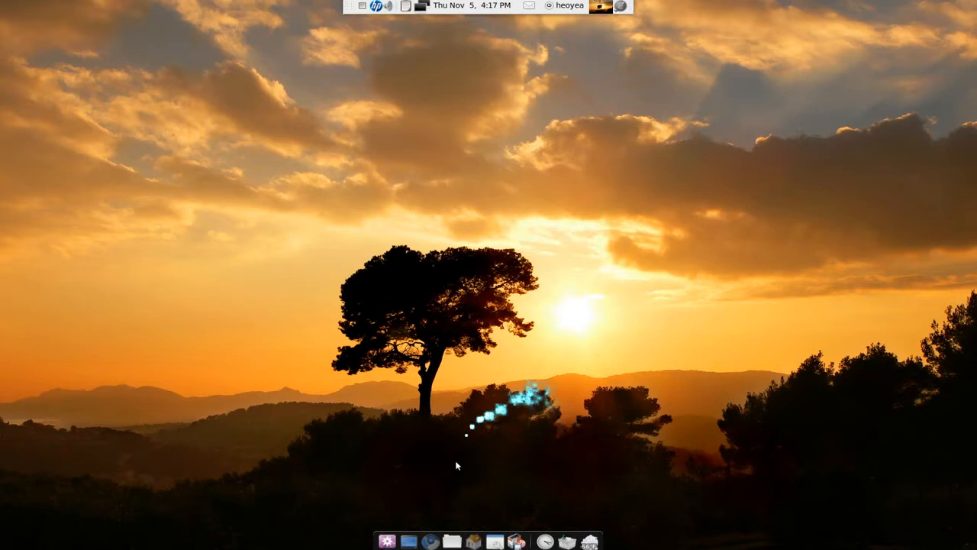
# - Show the scripts/system folder window and minimize the home folder window
pyautogui.click(473, 541)
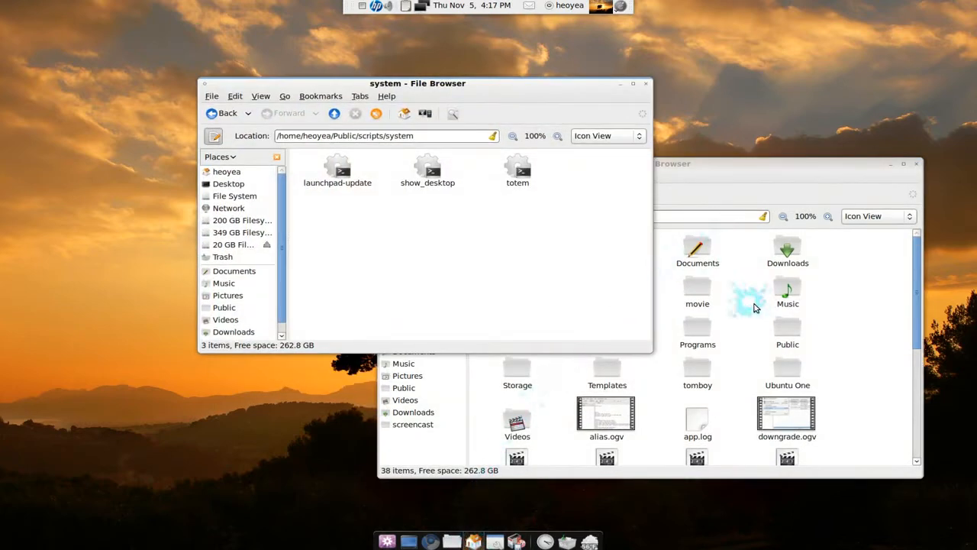
pyautogui.moveTo(409, 541)
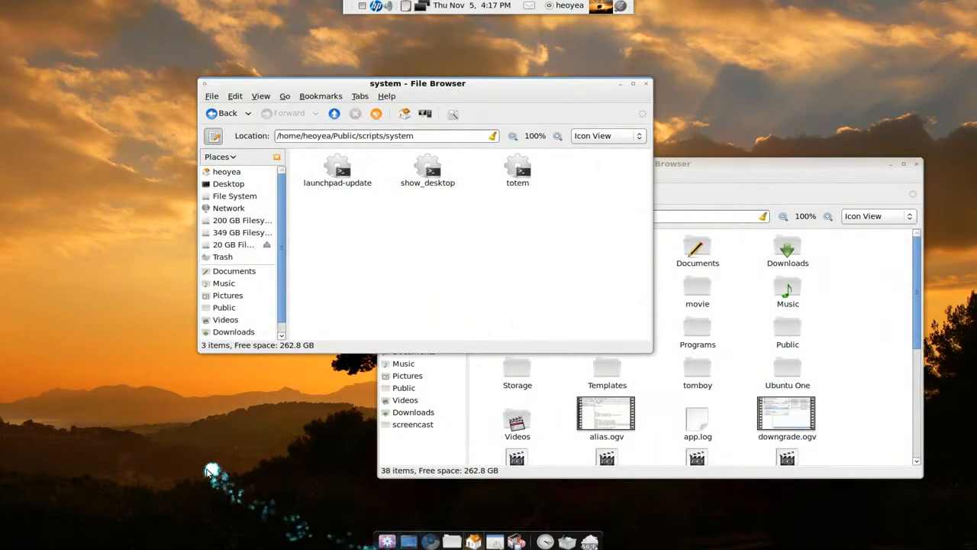
pyautogui.moveTo(238, 461)
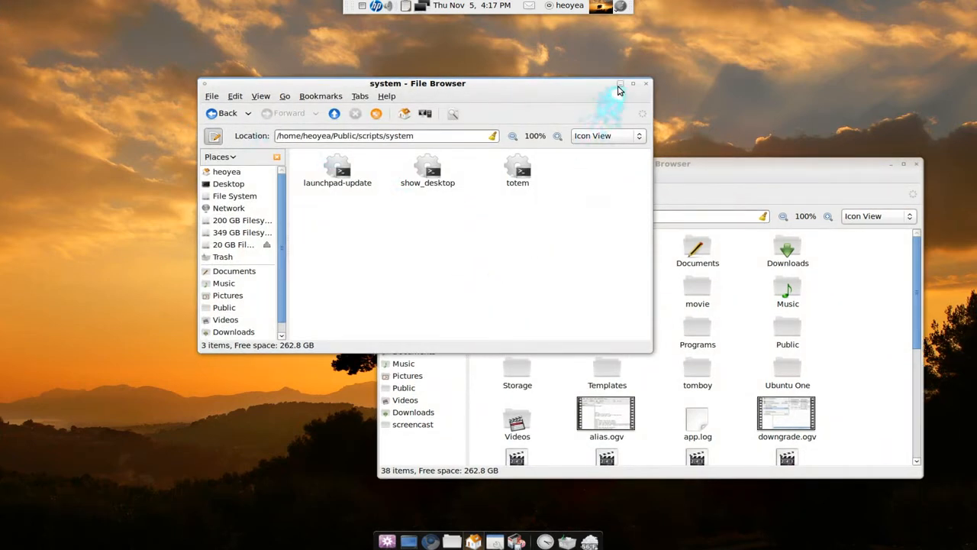
pyautogui.moveTo(620, 83)
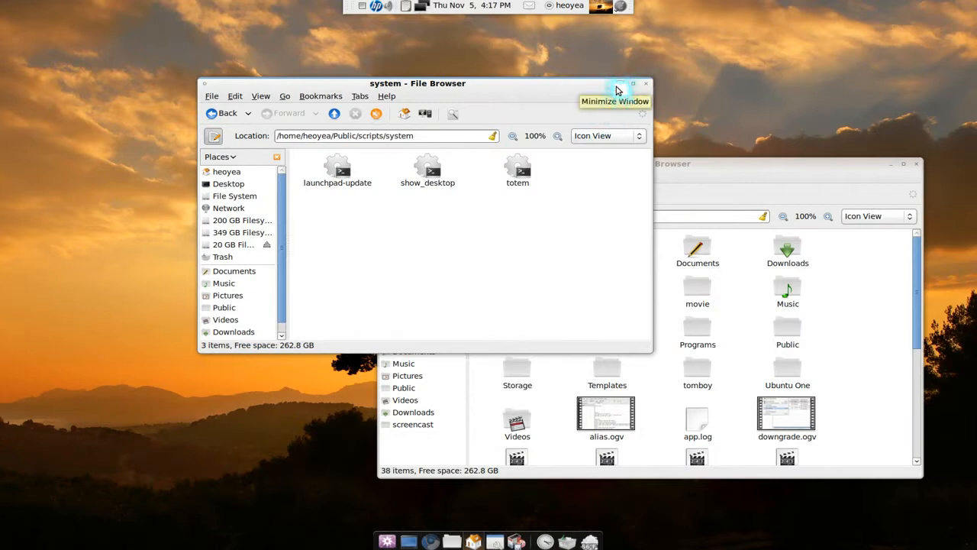
pyautogui.click(619, 83)
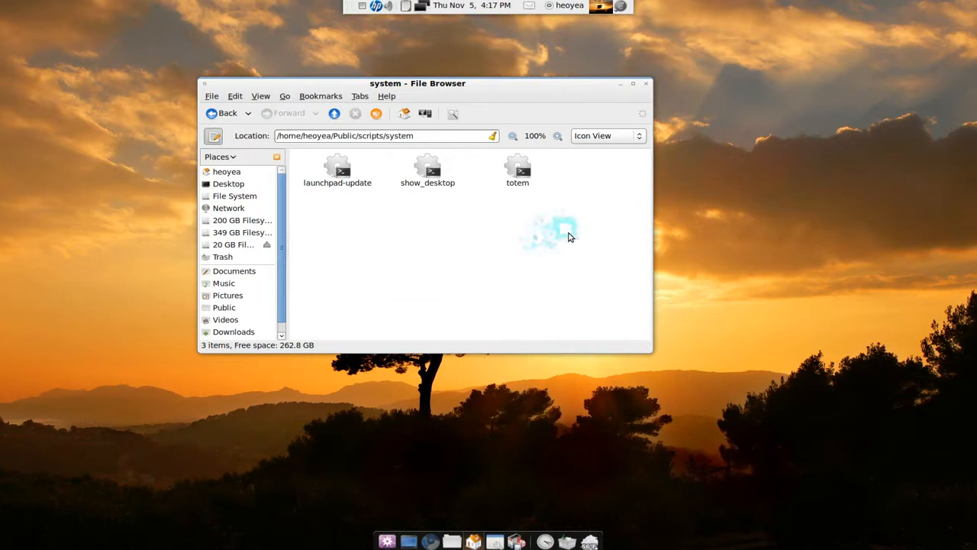
pyautogui.moveTo(558, 180)
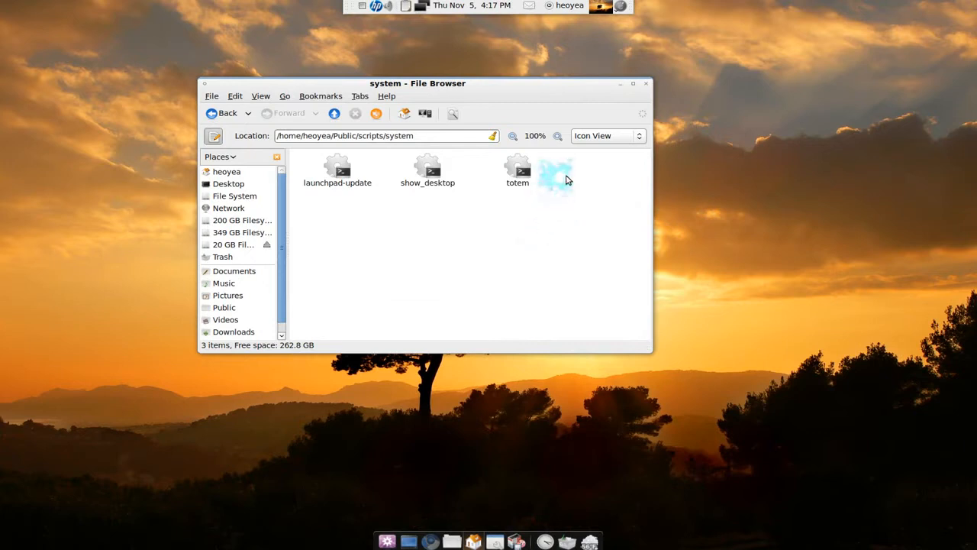
pyautogui.moveTo(574, 177)
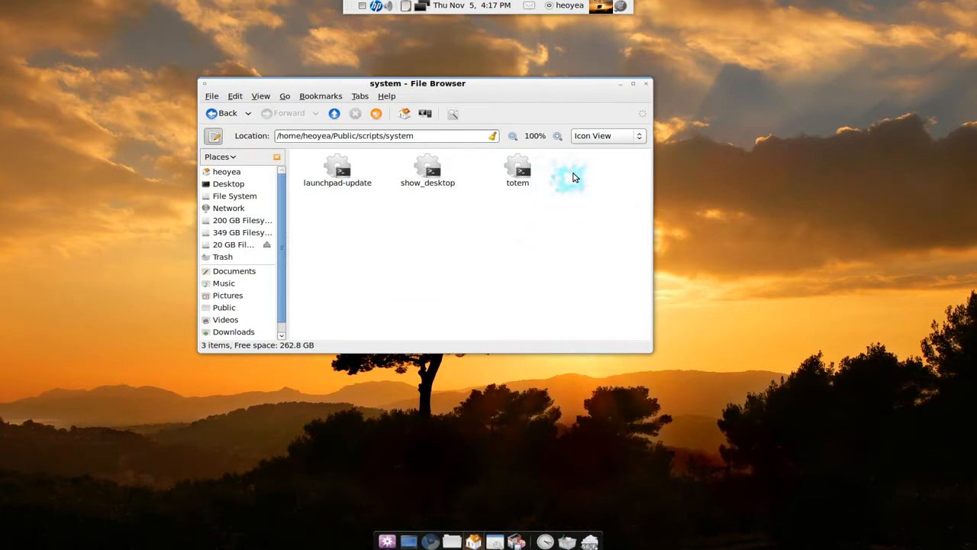
# - Create an empty file named desktop in the scripts/system folder
pyautogui.rightClick(577, 168)
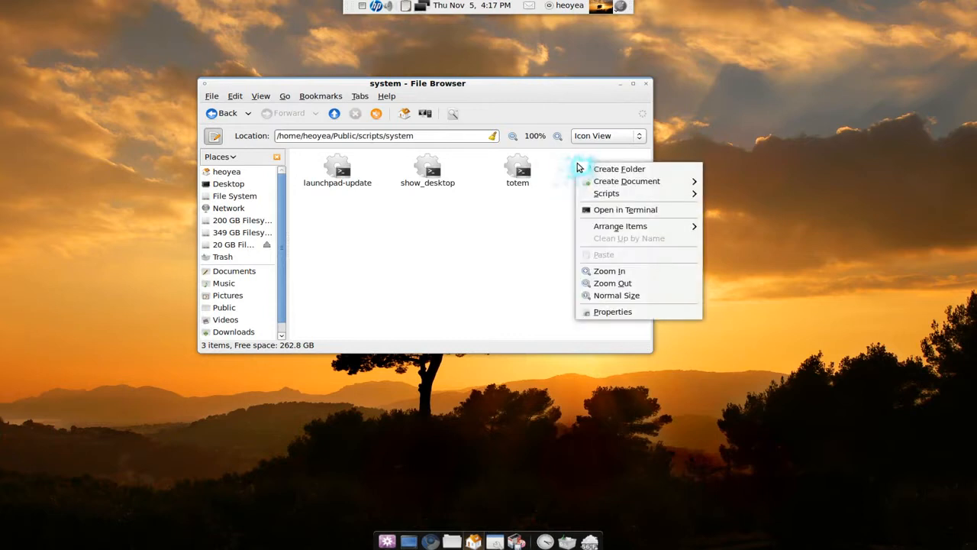
pyautogui.moveTo(626, 180)
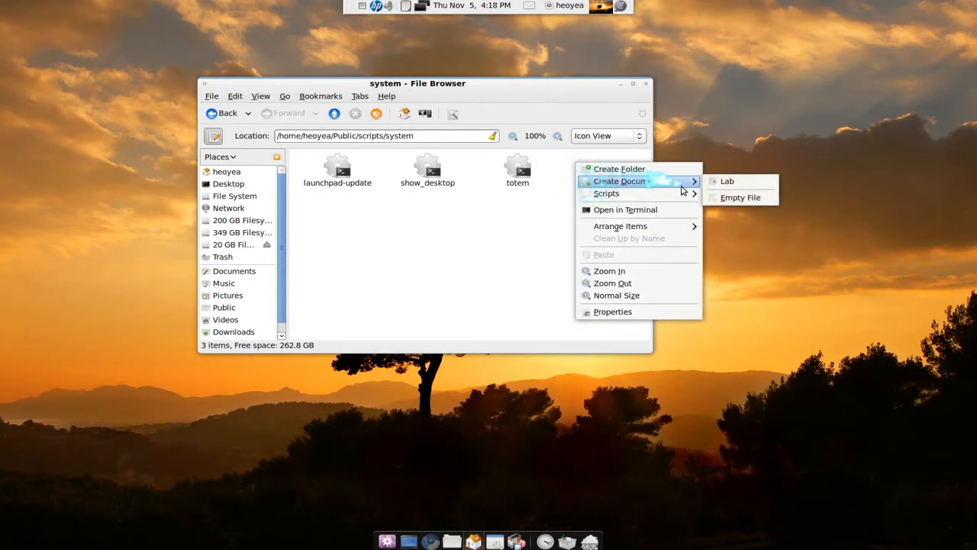
pyautogui.click(739, 197)
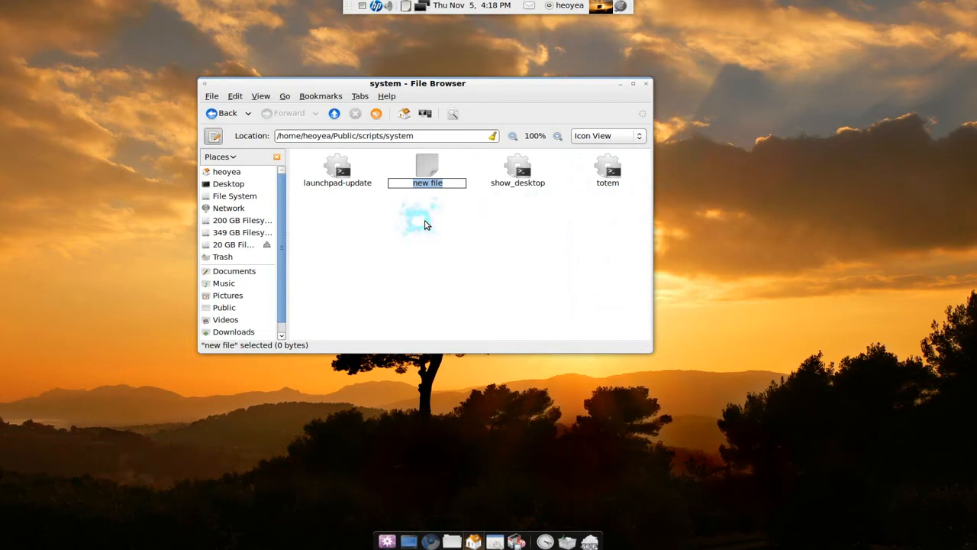
pyautogui.write('desktop')
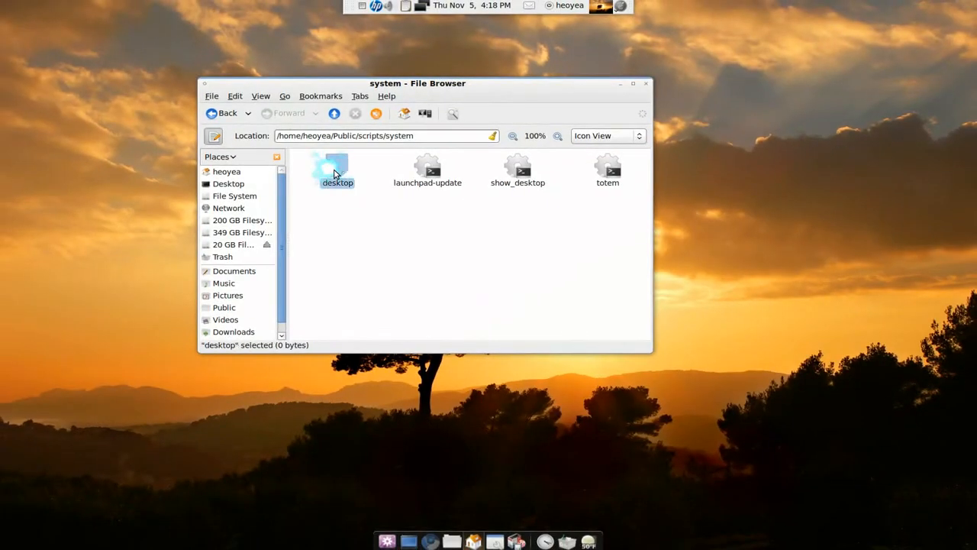
# - Put the wmctrl show-desktop toggle script into the desktop file in gedit, save and close
pyautogui.doubleClick(336, 168)
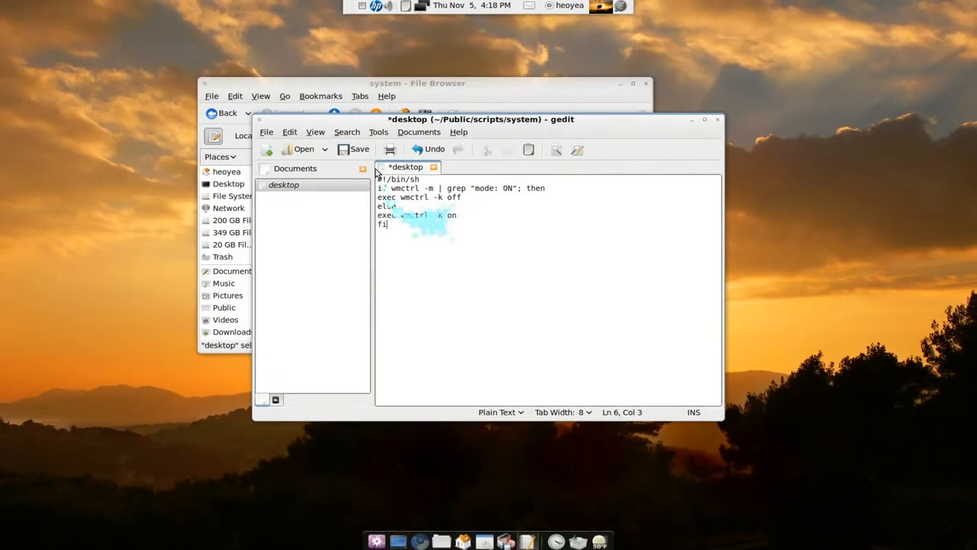
pyautogui.click(354, 150)
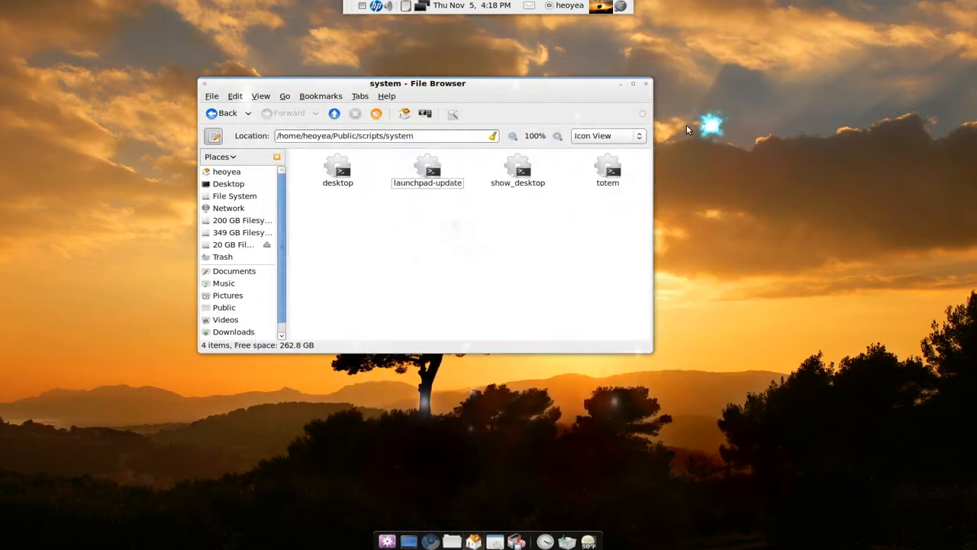
# - Allow executing the desktop file as a program in its Permissions properties
pyautogui.click(338, 170)
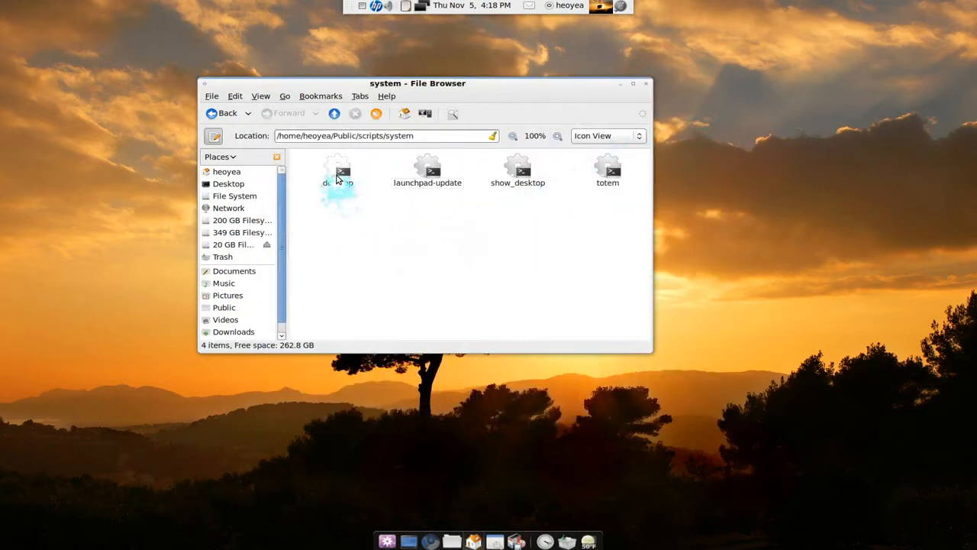
pyautogui.rightClick(339, 171)
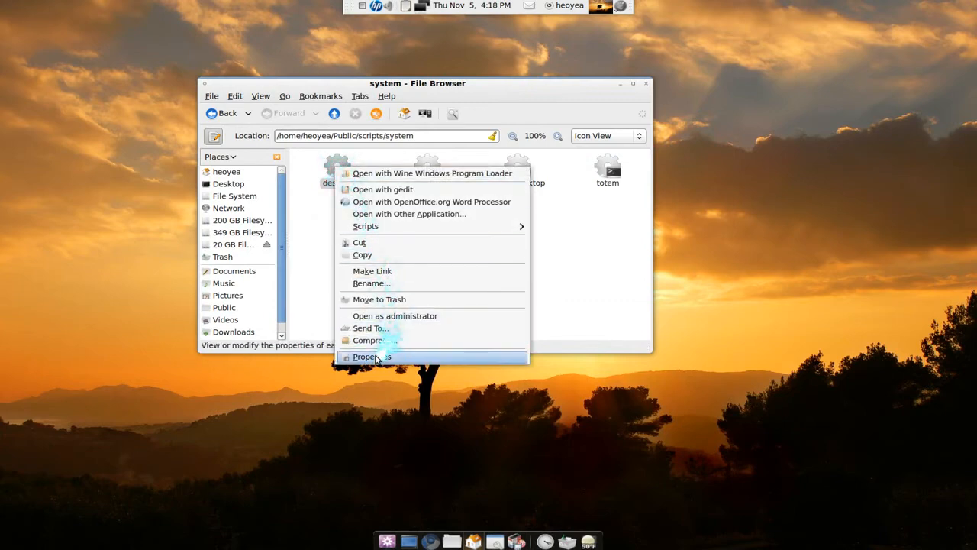
pyautogui.click(372, 357)
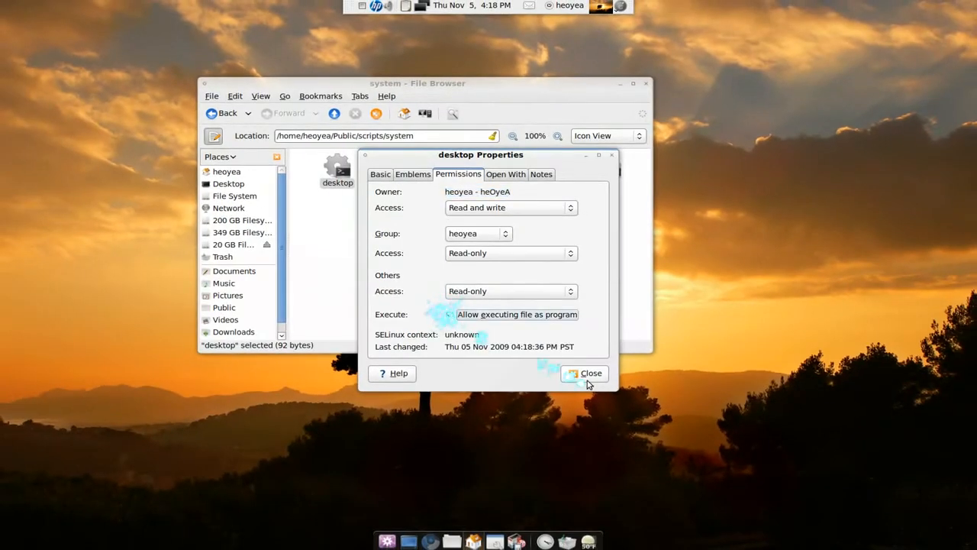
pyautogui.click(583, 372)
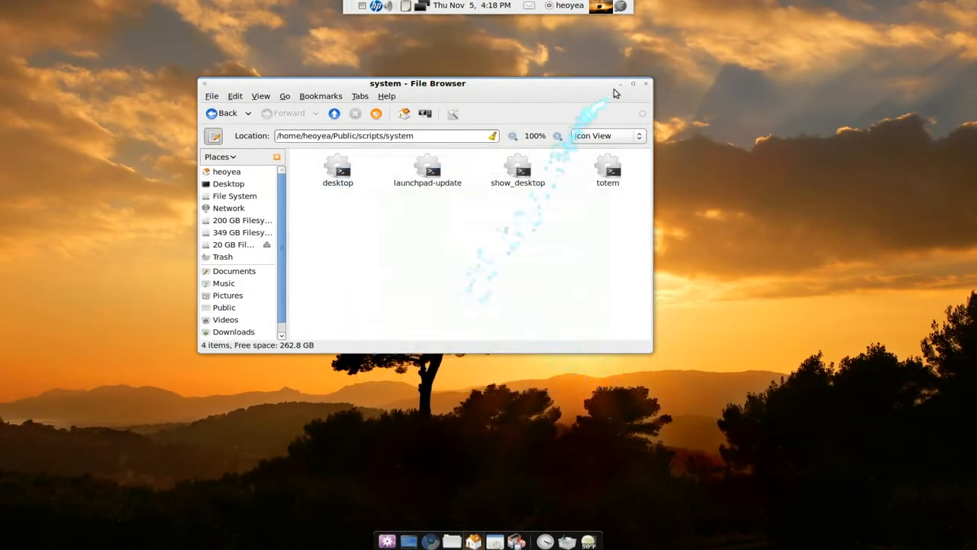
pyautogui.moveTo(481, 202)
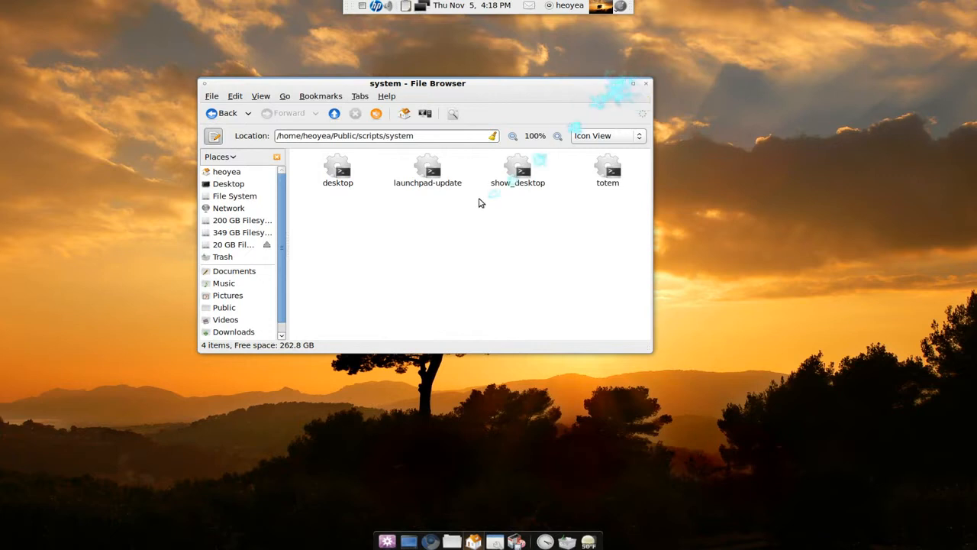
pyautogui.moveTo(619, 107)
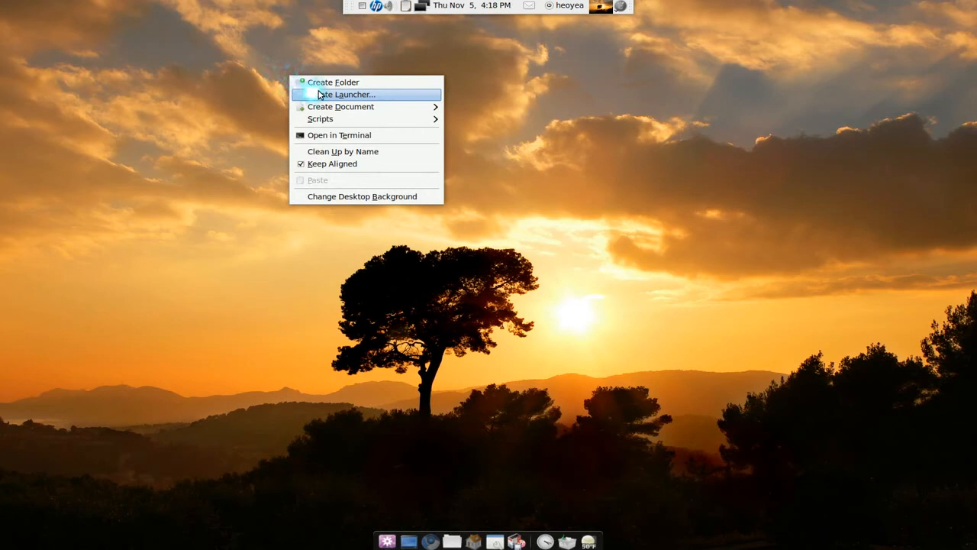
# - Start a Create Launcher dialog on the desktop with the name Desktop
pyautogui.click(345, 95)
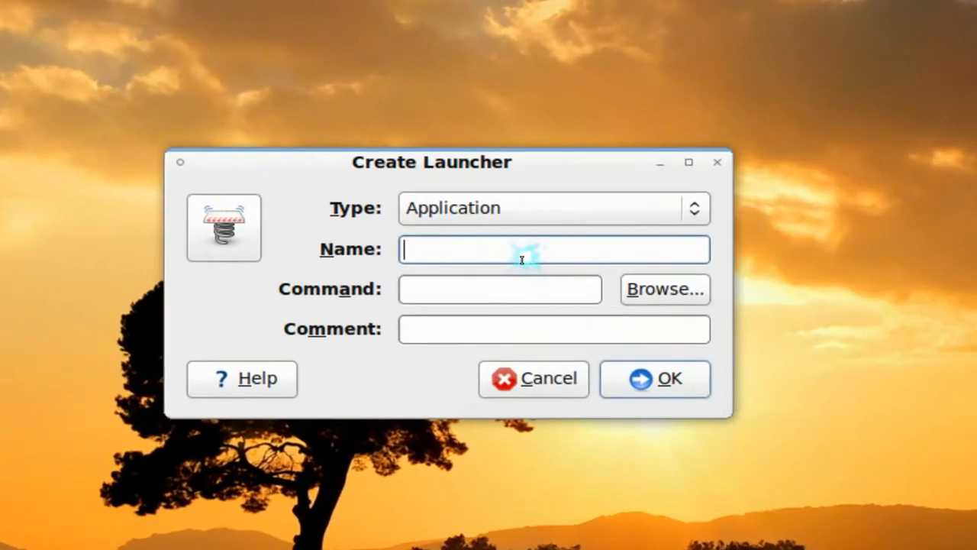
pyautogui.write('Desktop')
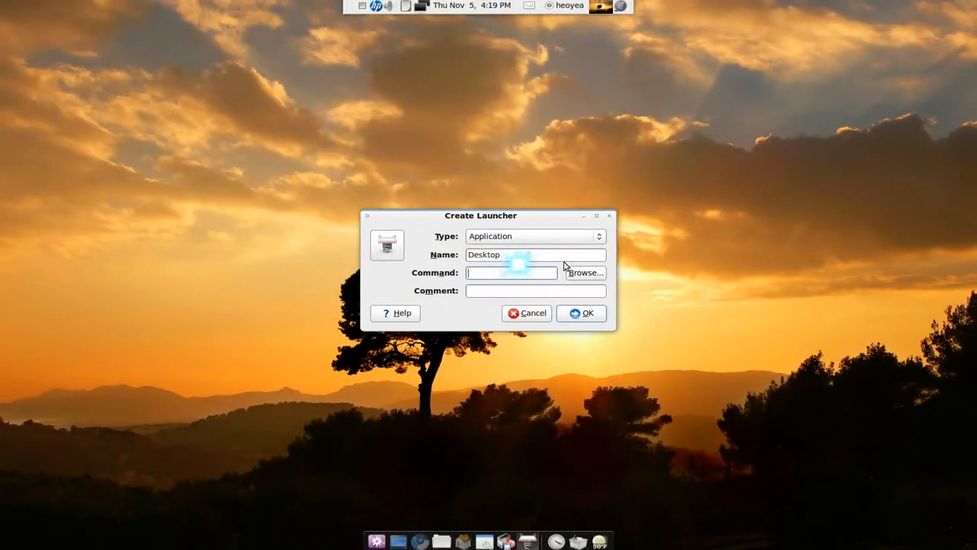
# - Set the launcher command to the desktop script in scripts/system
pyautogui.click(586, 272)
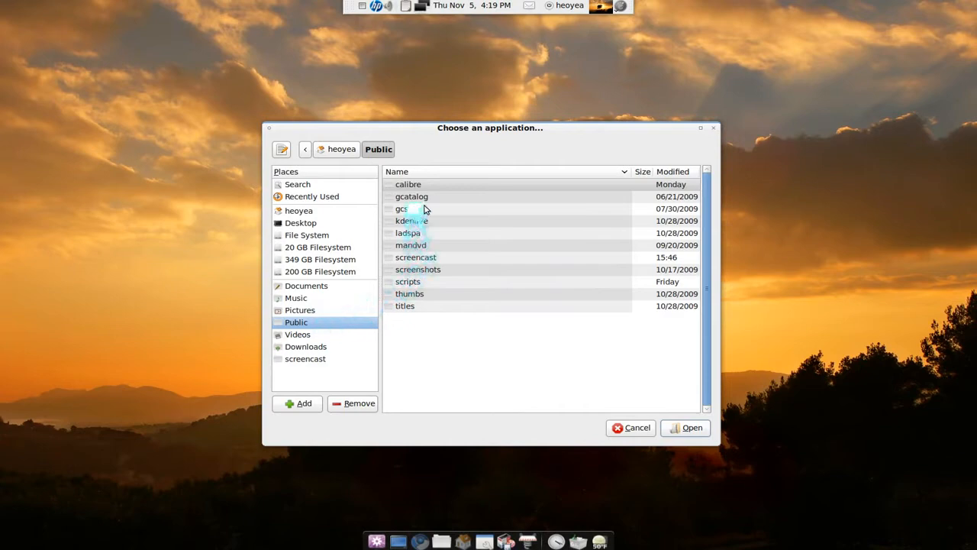
pyautogui.doubleClick(408, 281)
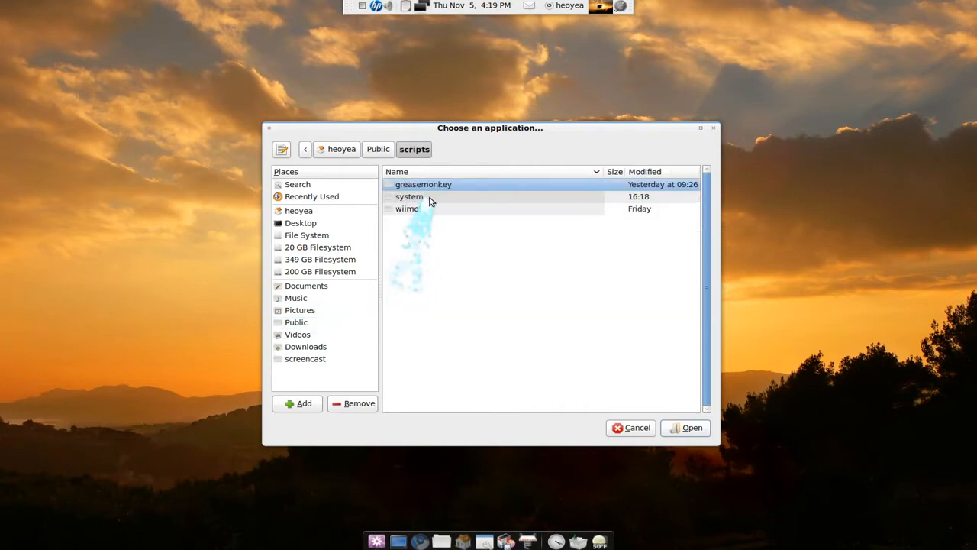
pyautogui.doubleClick(409, 195)
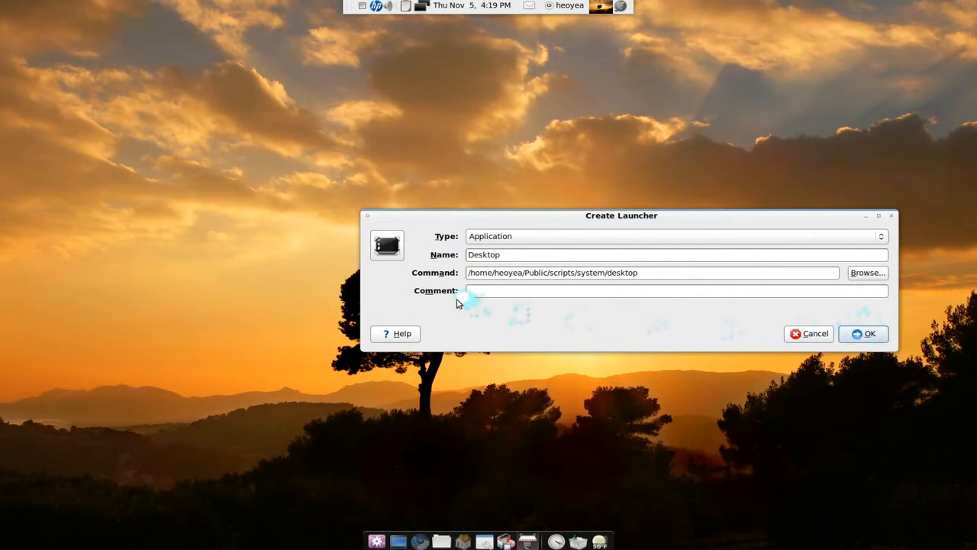
# - Give the launcher the desktop.png icon and finish creating it
pyautogui.click(387, 245)
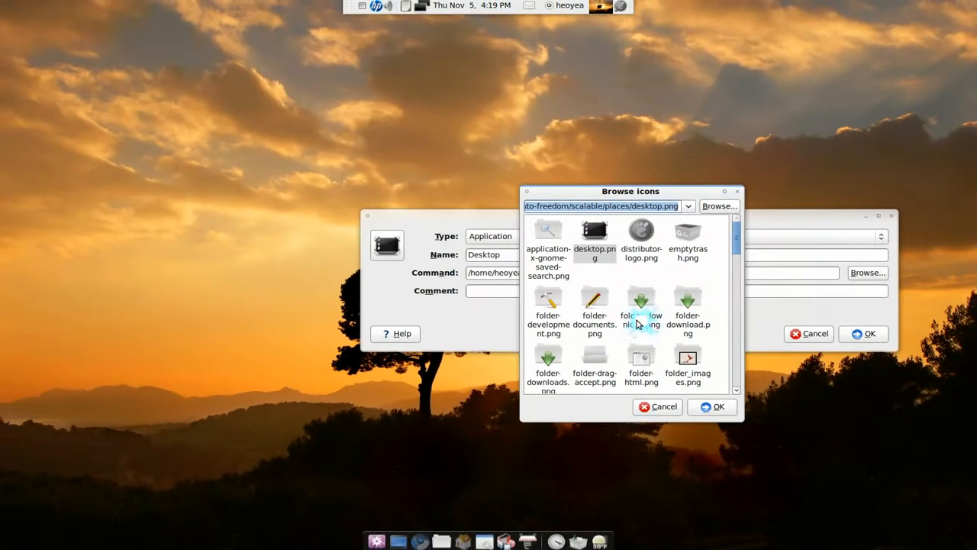
pyautogui.click(711, 406)
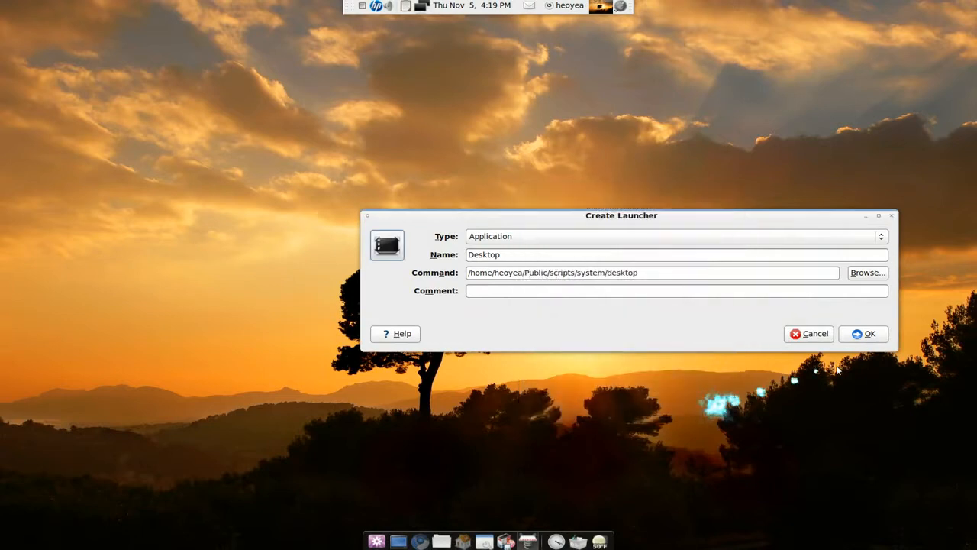
pyautogui.click(870, 333)
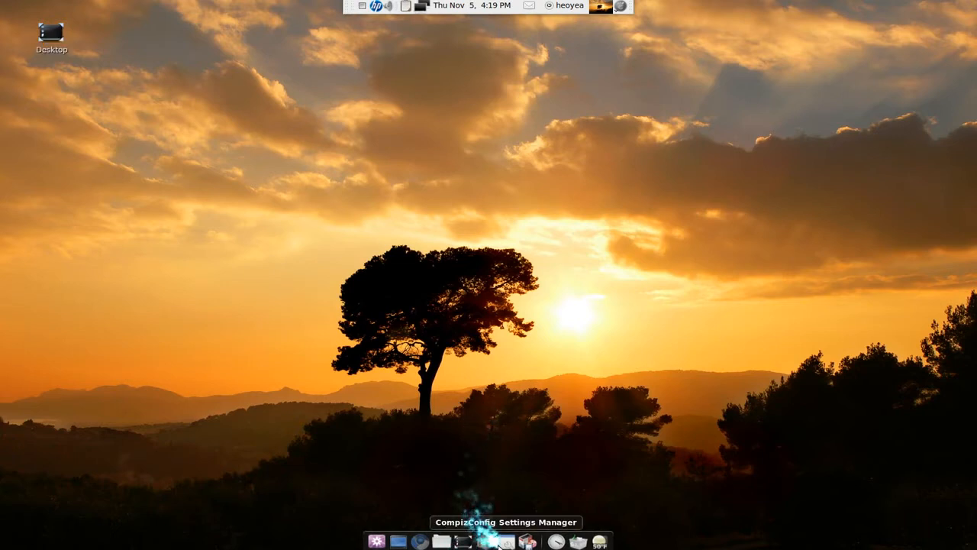
# - Run the Desktop launcher from the Docky dock to restore the file browser windows
pyautogui.click(485, 540)
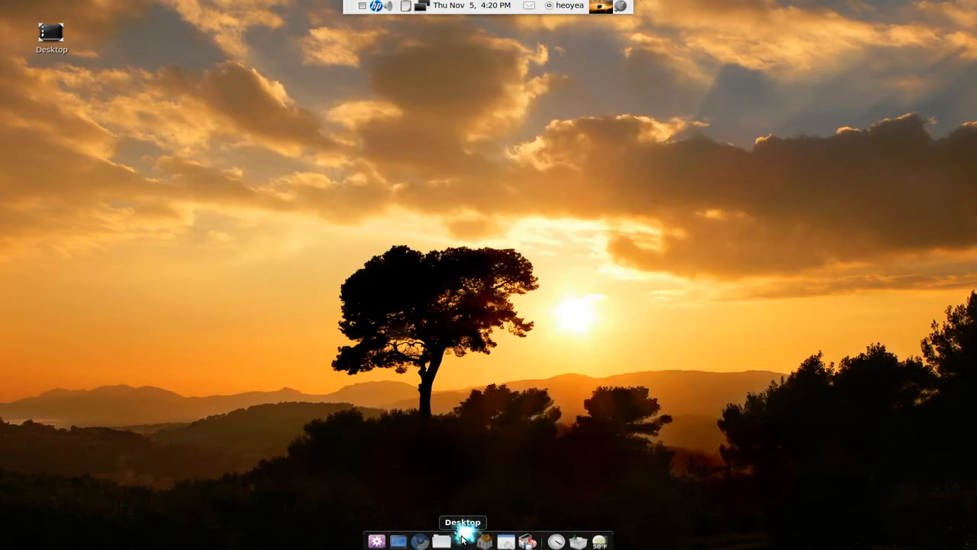
pyautogui.click(462, 540)
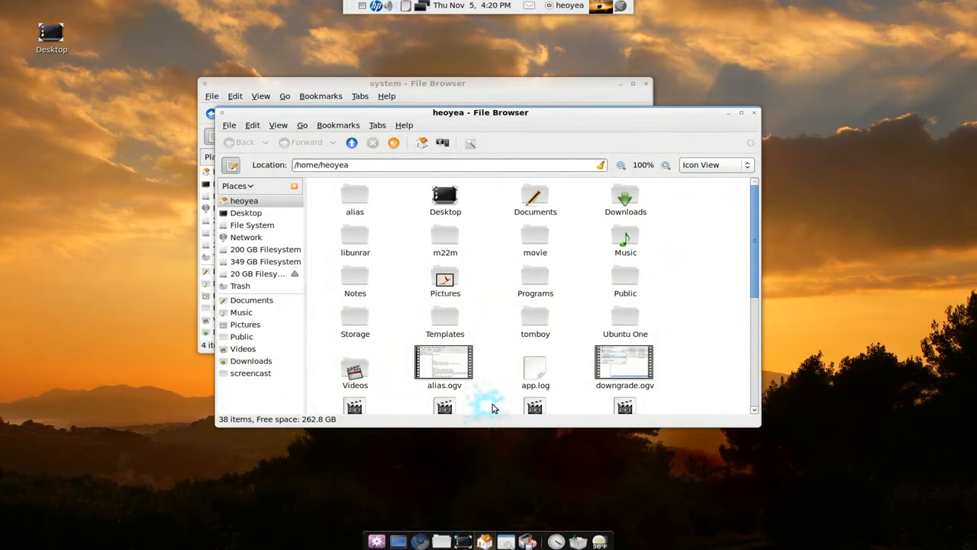
pyautogui.moveTo(492, 406)
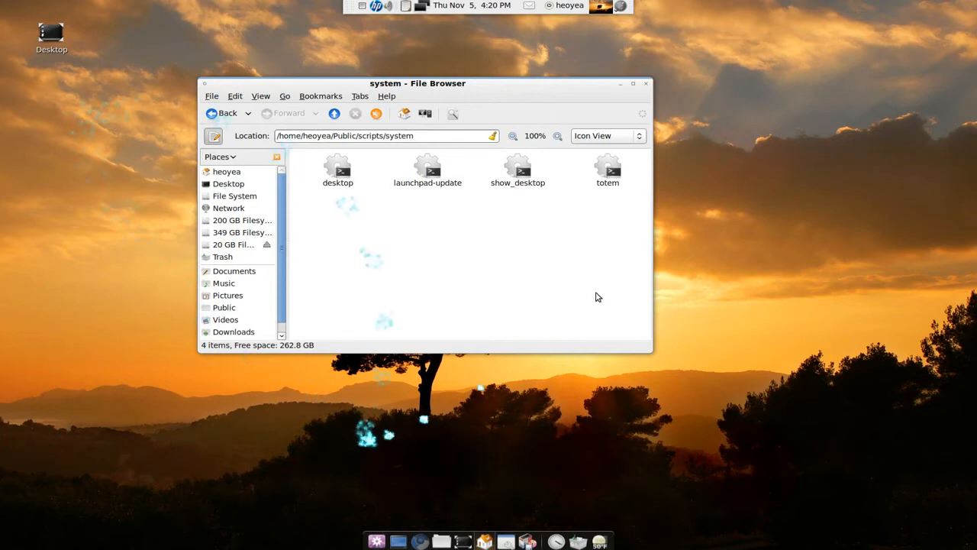
pyautogui.moveTo(556, 269)
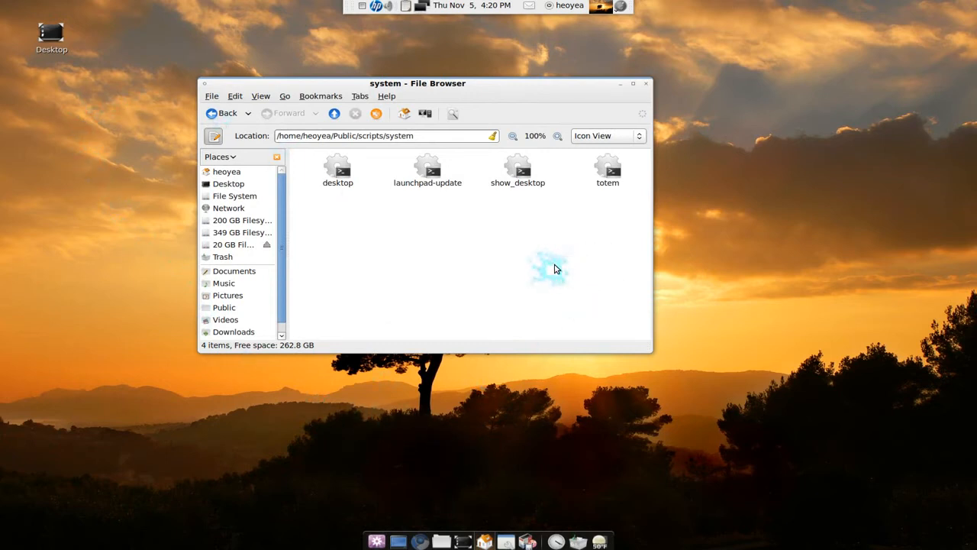
pyautogui.moveTo(504, 426)
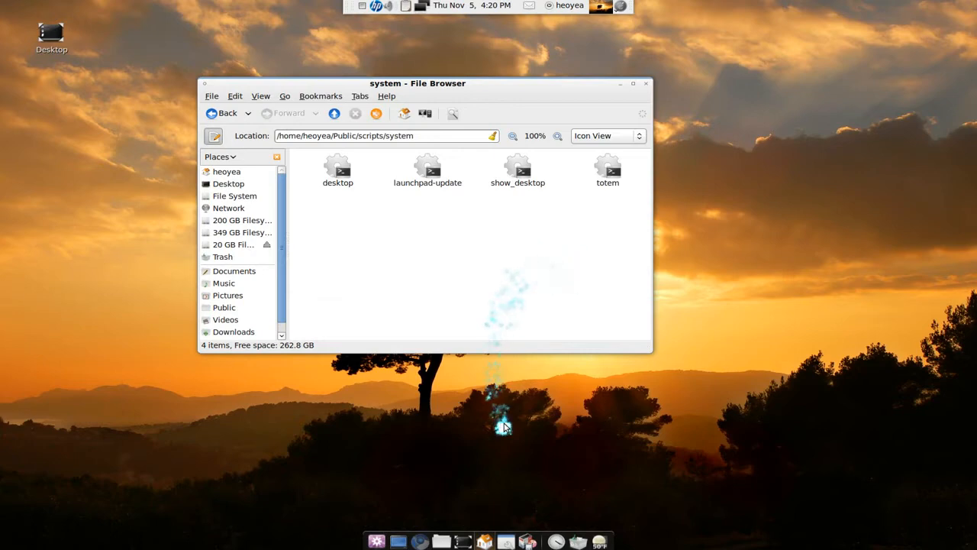
pyautogui.moveTo(507, 541)
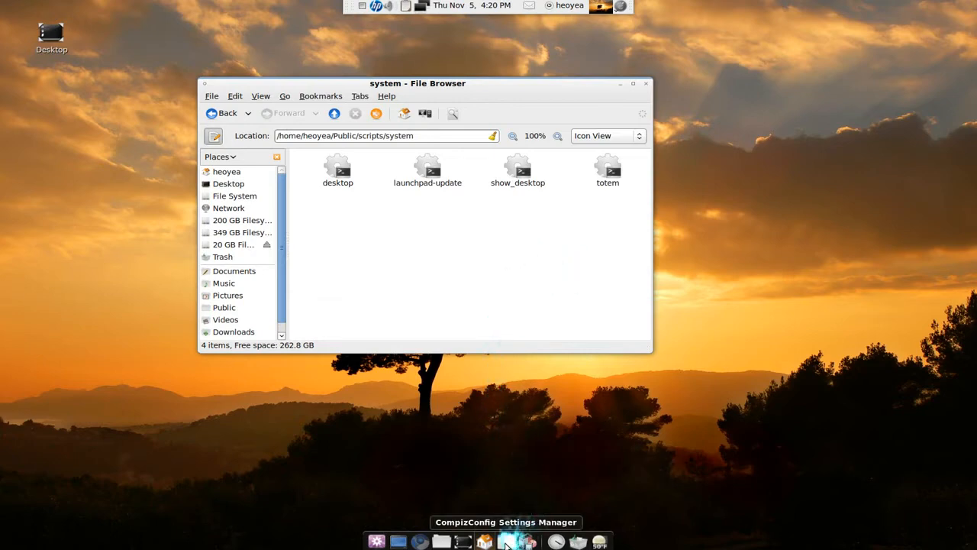
# - Review General Options key bindings including Show Desktop, then return to the plugin overview
pyautogui.click(507, 540)
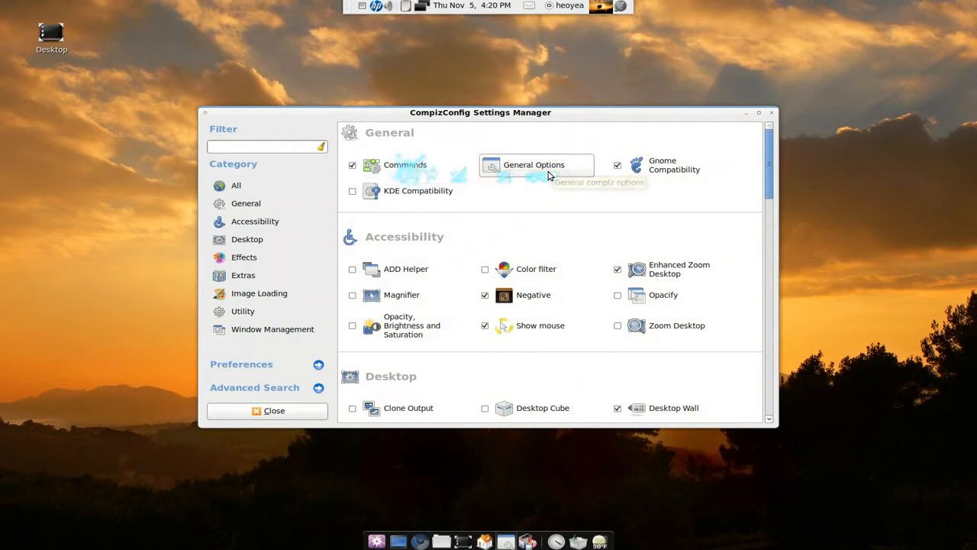
pyautogui.click(535, 165)
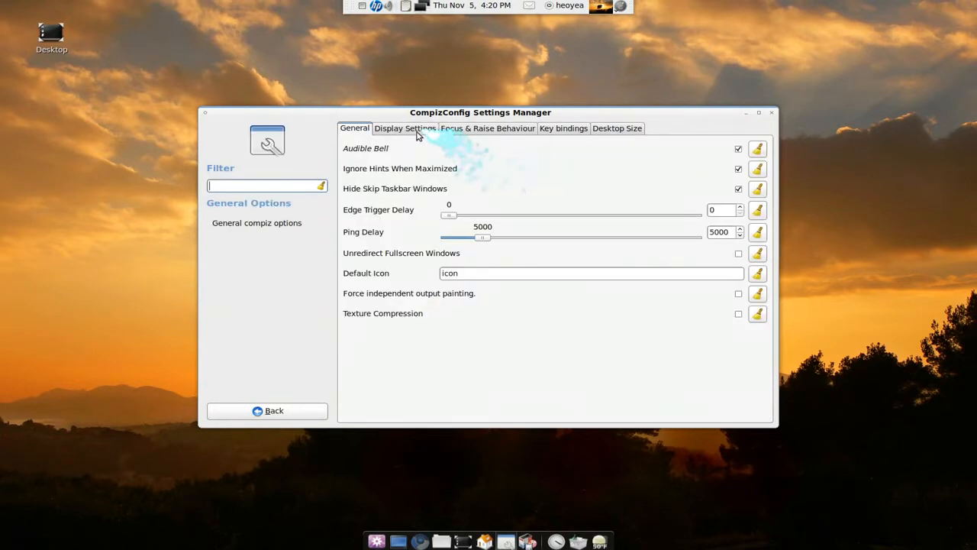
pyautogui.click(564, 128)
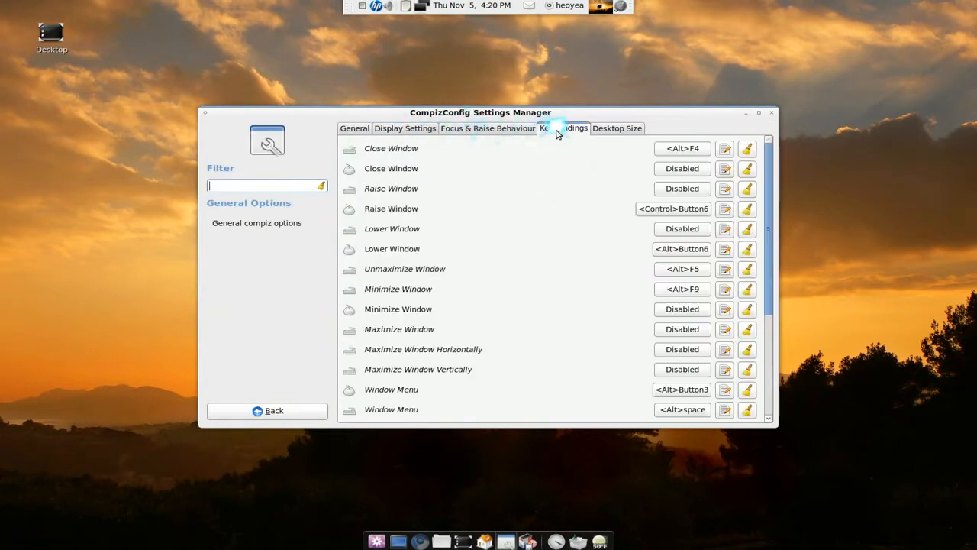
pyautogui.scroll(-3)
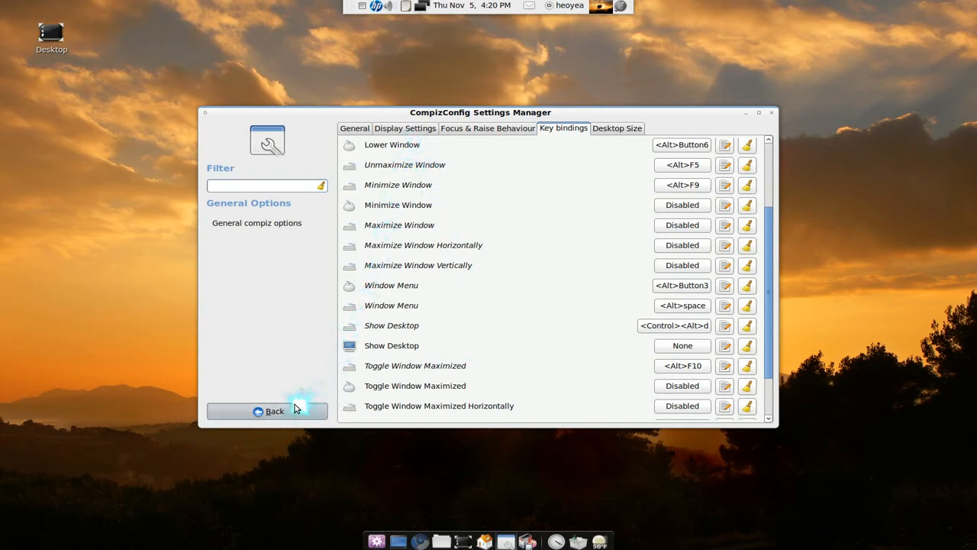
pyautogui.click(275, 411)
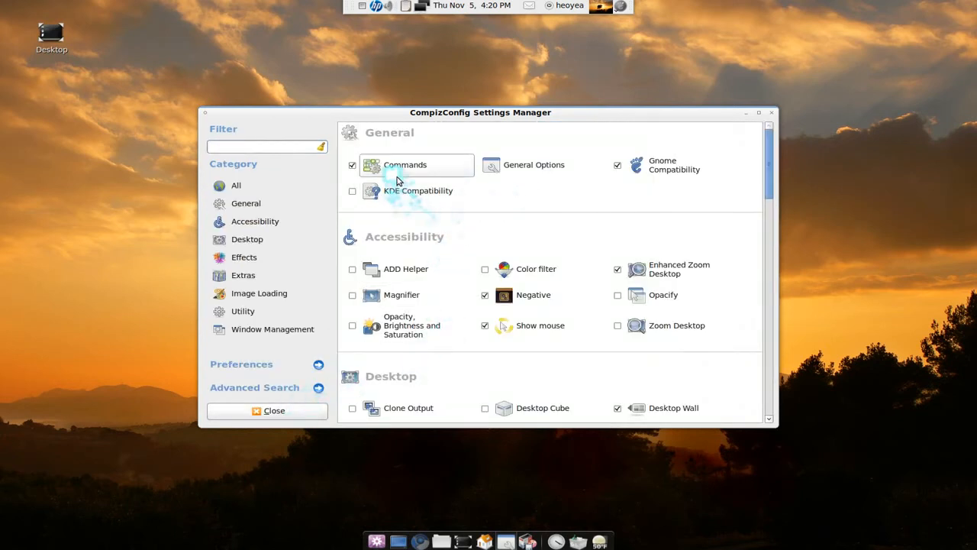
pyautogui.moveTo(406, 168)
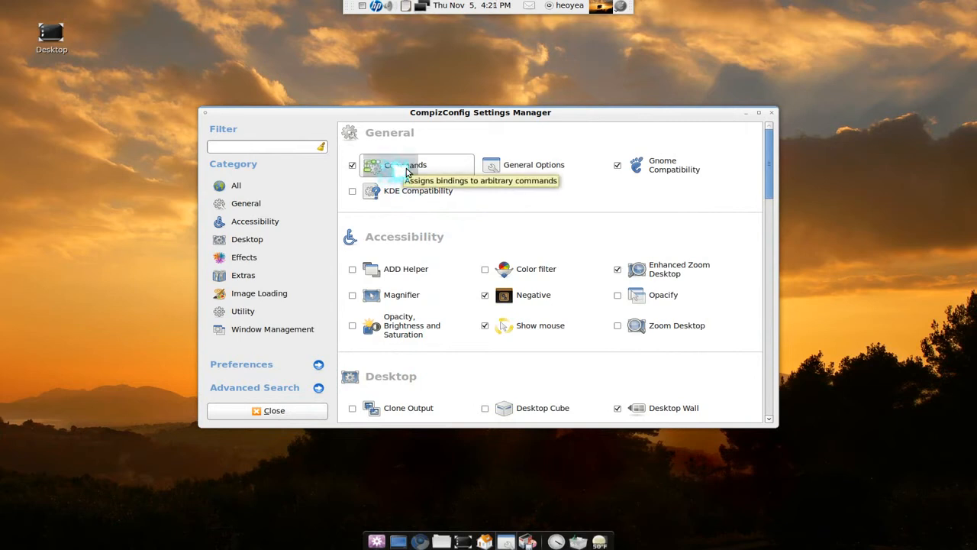
# - Set Commands plugin command line 0 to the scripts/system/desktop script path
pyautogui.click(404, 165)
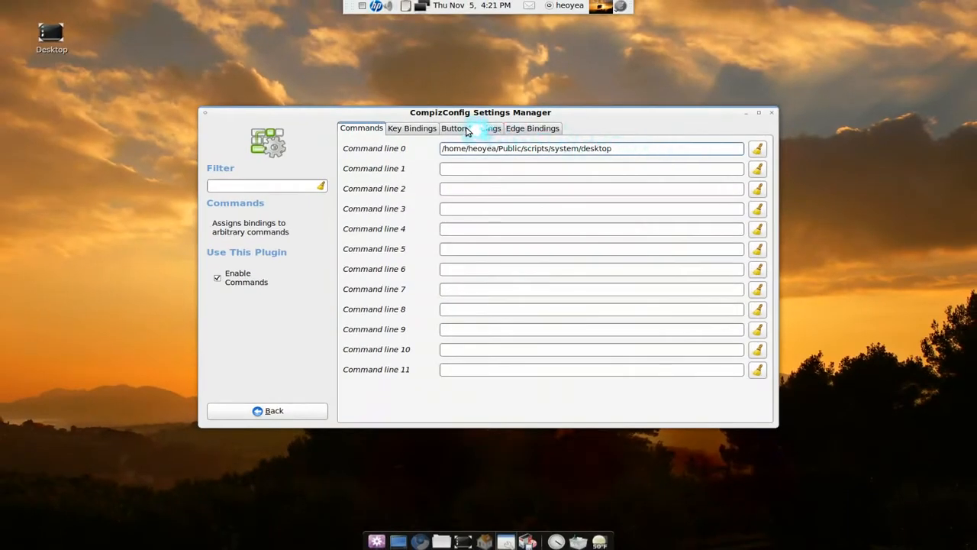
# - Bind Run command 0 to Button1 on the top-left screen corner and return to the overview
pyautogui.click(468, 128)
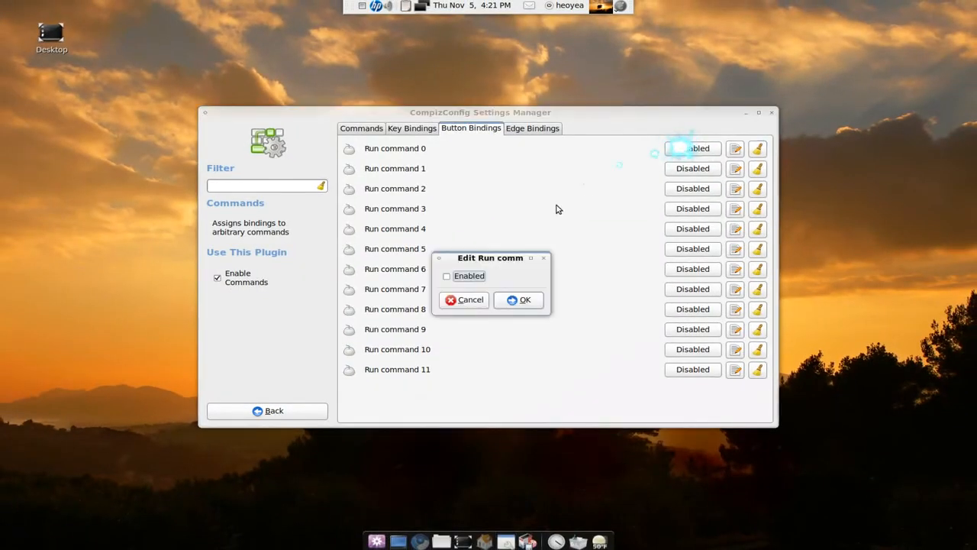
pyautogui.click(446, 275)
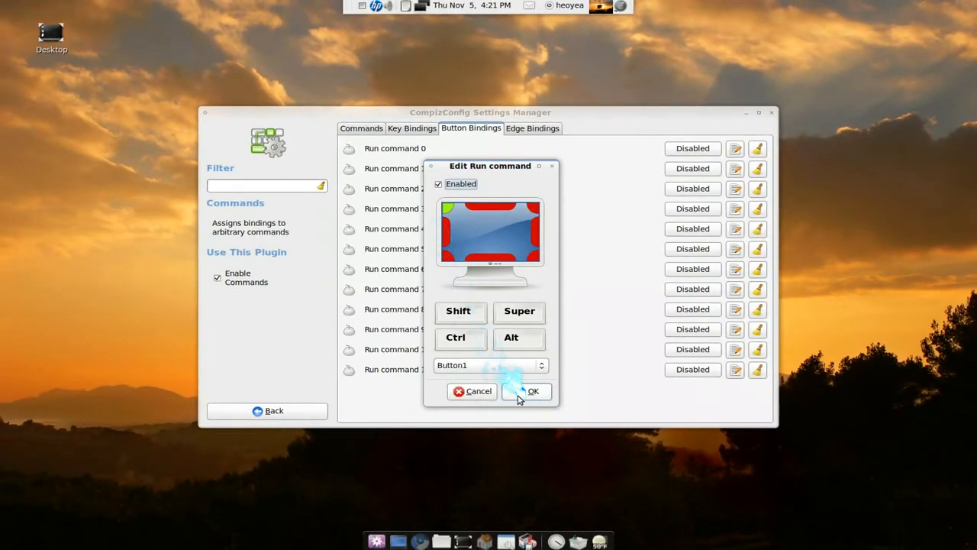
pyautogui.click(528, 391)
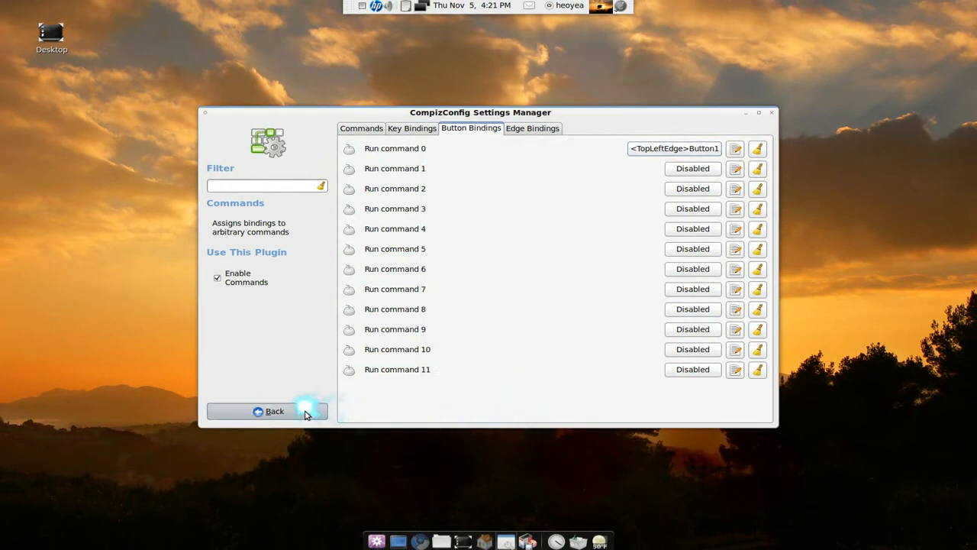
pyautogui.click(274, 411)
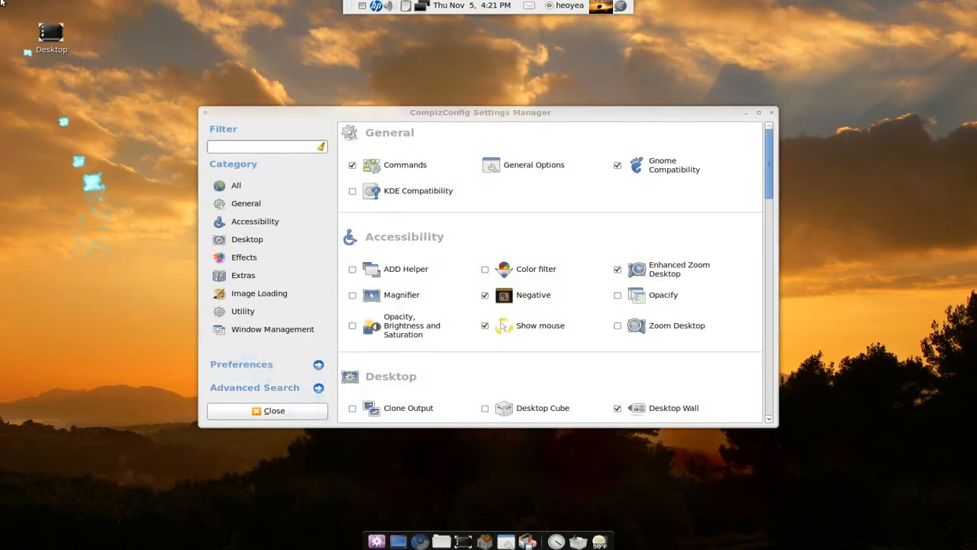
pyautogui.click(267, 409)
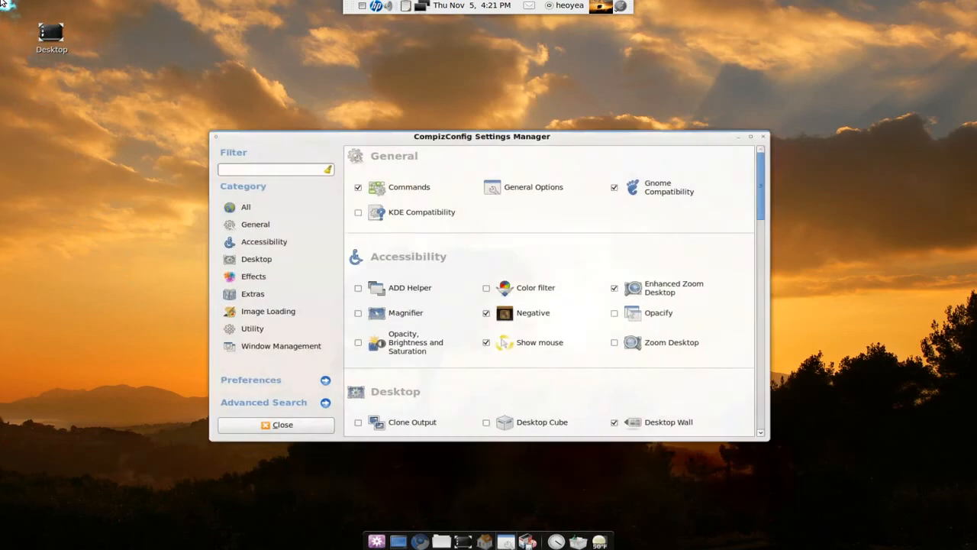
pyautogui.click(275, 424)
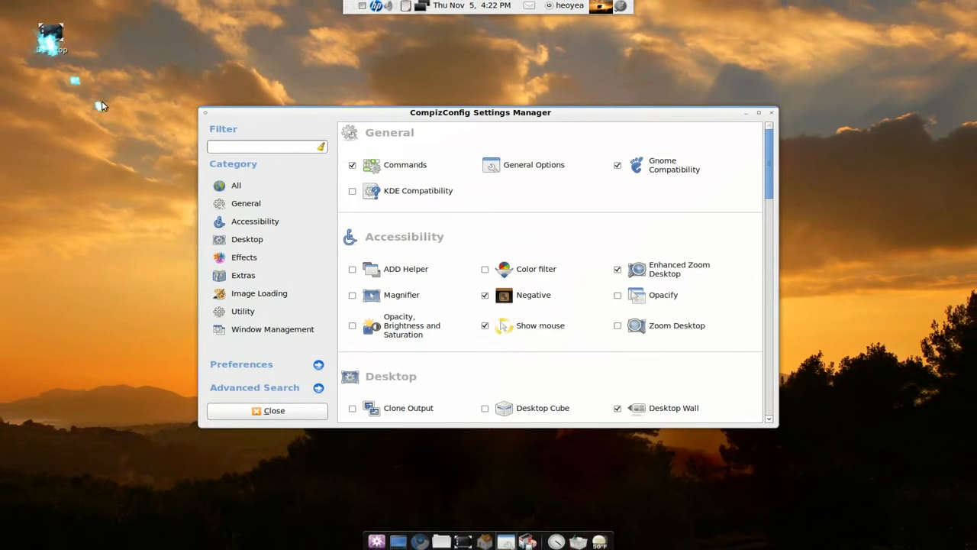
pyautogui.moveTo(70, 162)
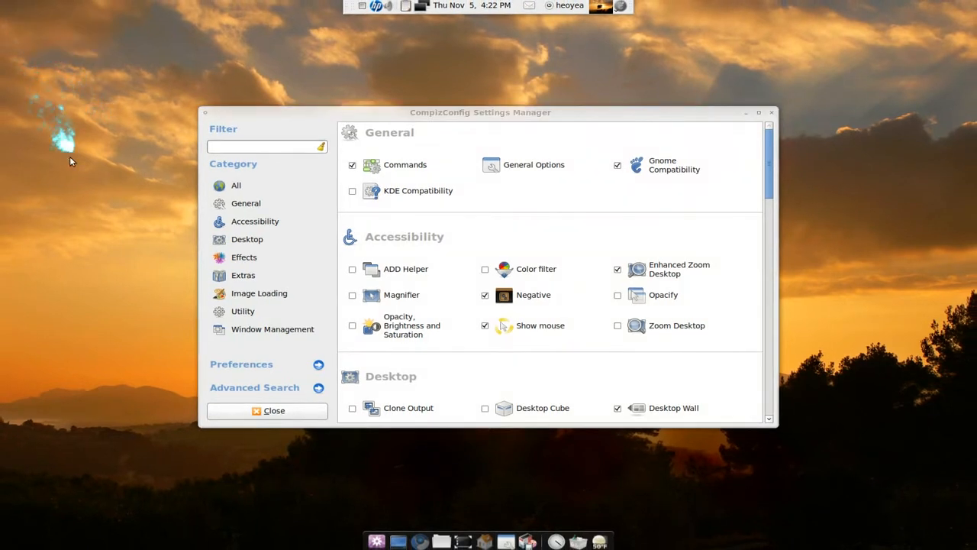
pyautogui.moveTo(593, 119)
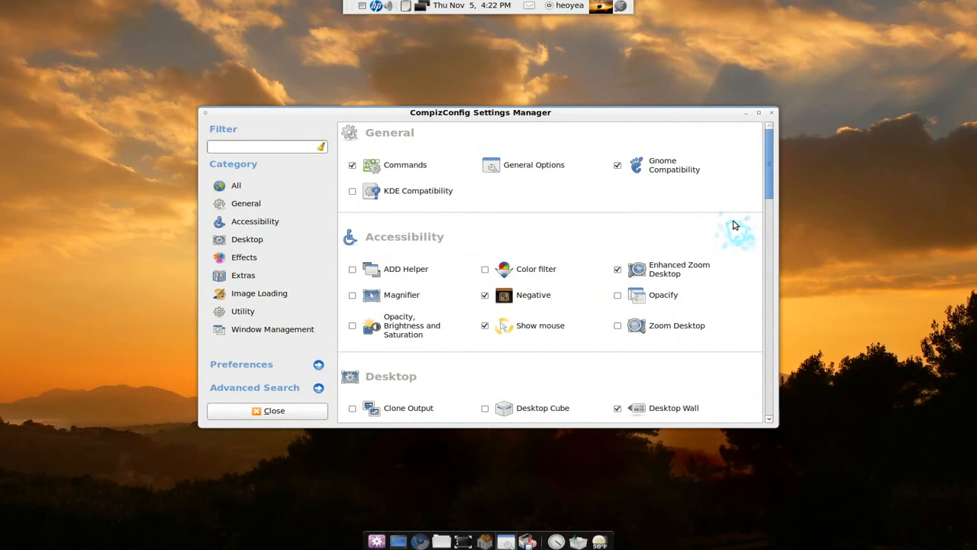
pyautogui.moveTo(528, 541)
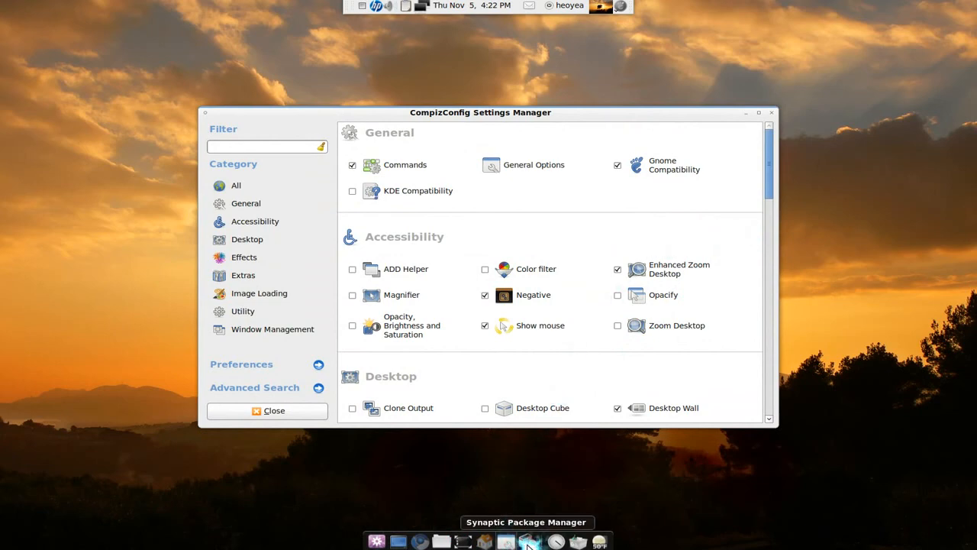